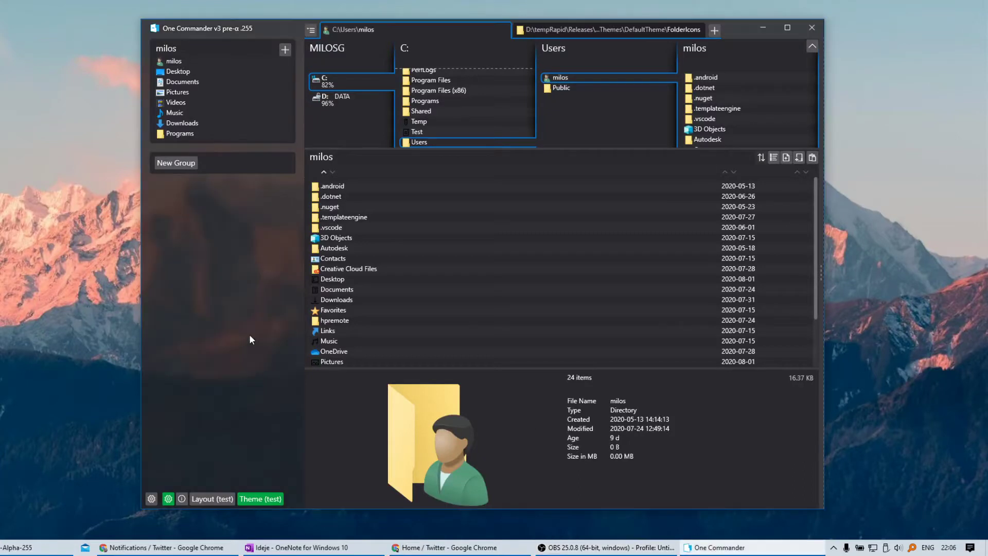
mouse_move(246, 393)
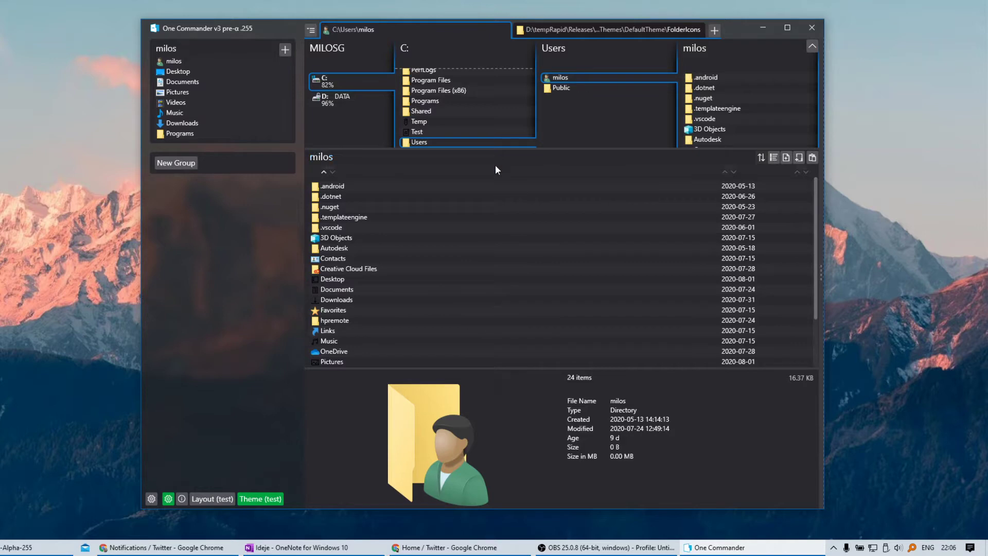
mouse_move(912, 473)
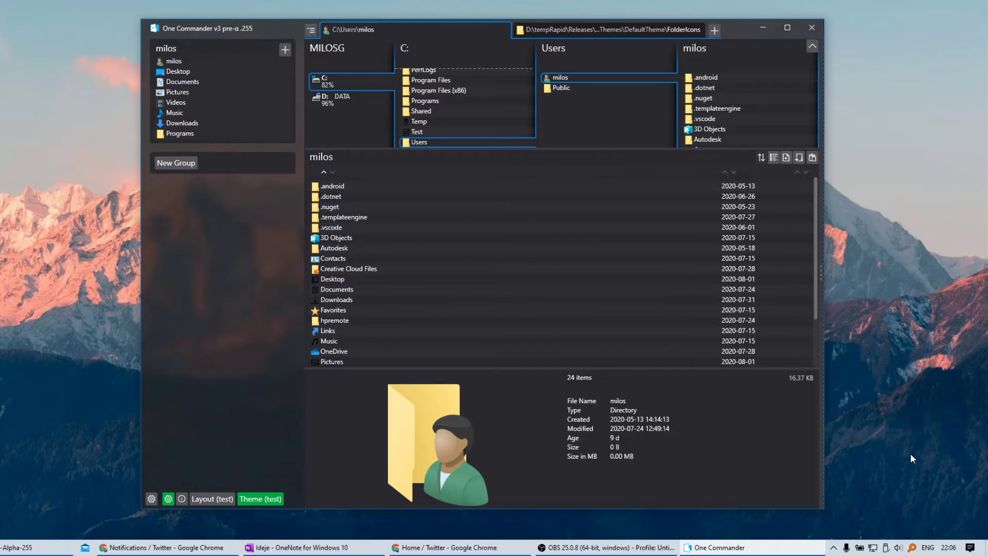
mouse_move(838, 548)
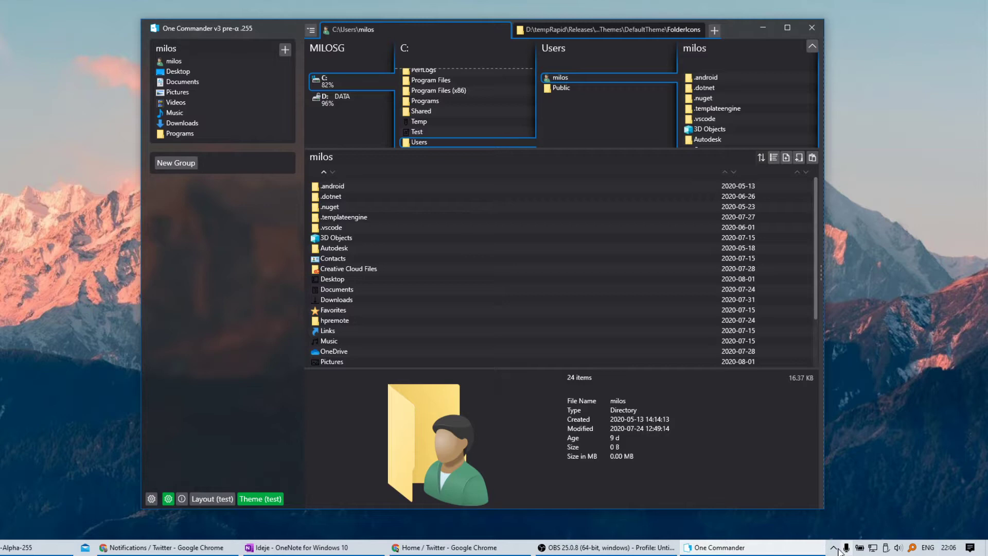
- Close the One Commander window so only the desktop and taskbar remain
click(837, 546)
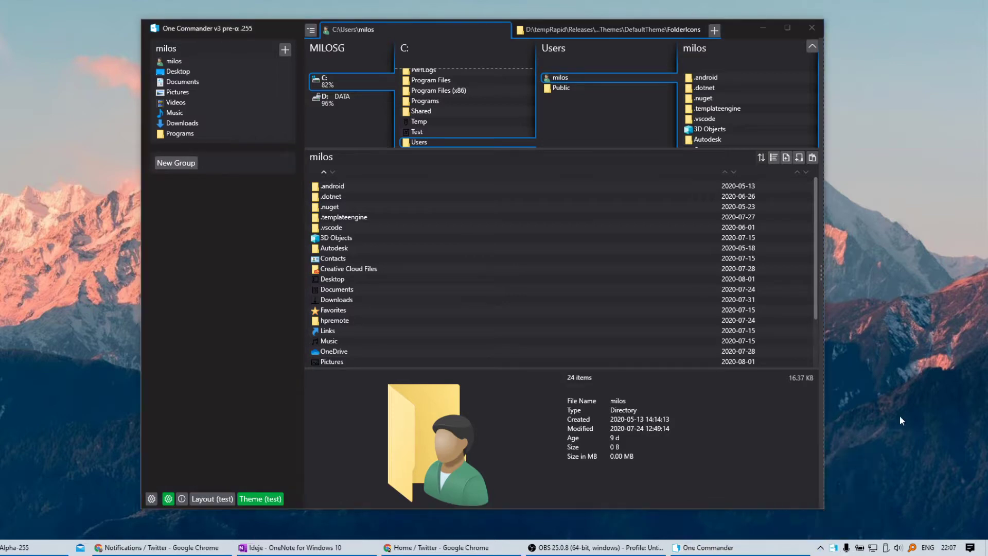
mouse_move(812, 28)
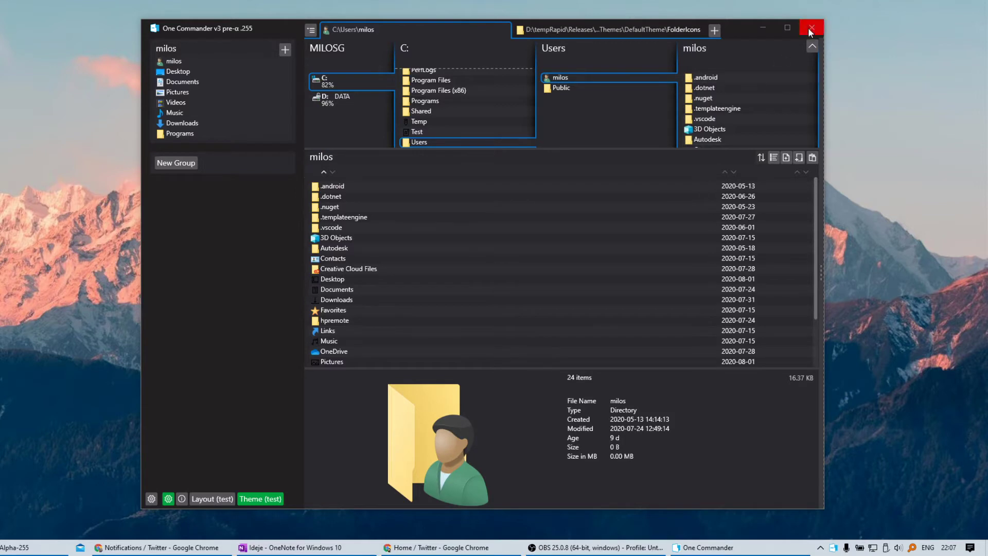
click(814, 26)
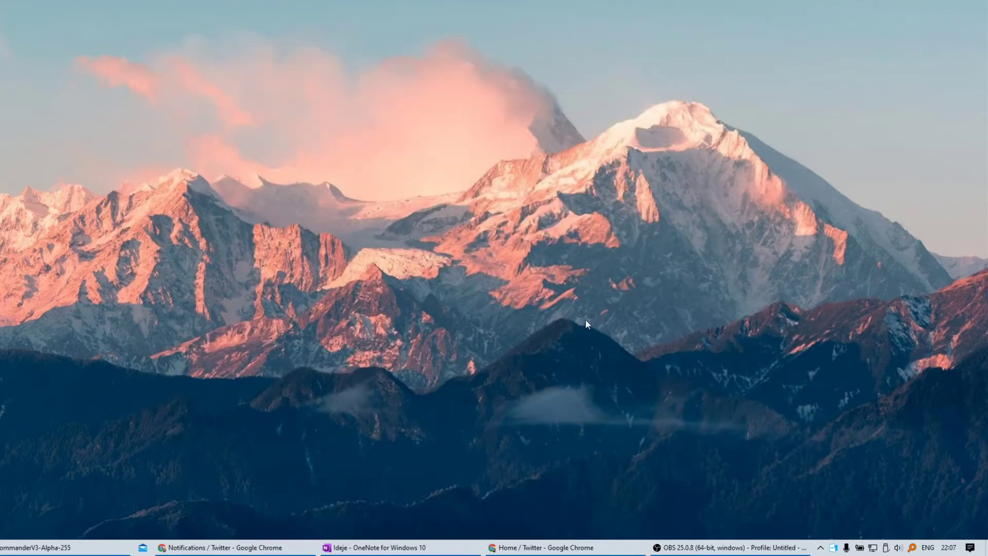
mouse_move(821, 378)
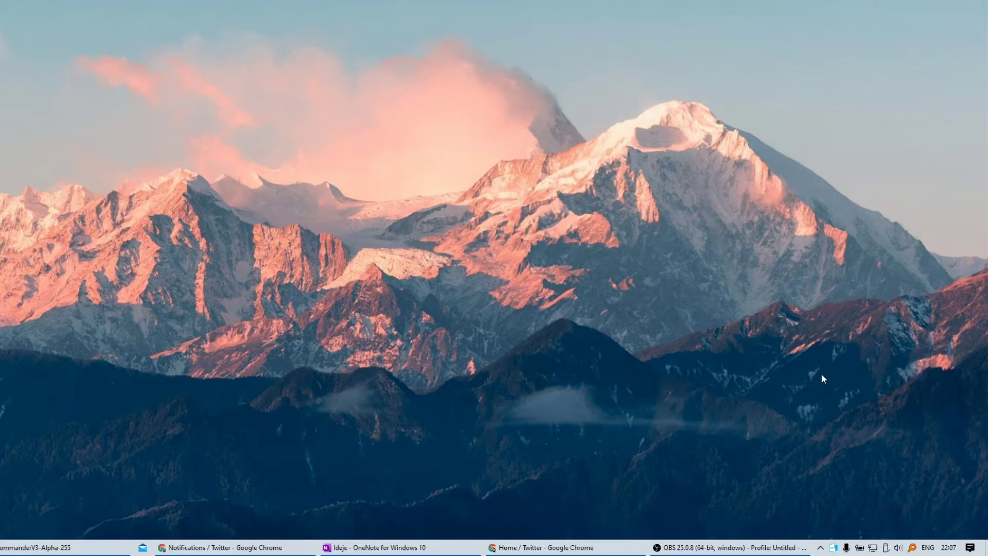
mouse_move(842, 532)
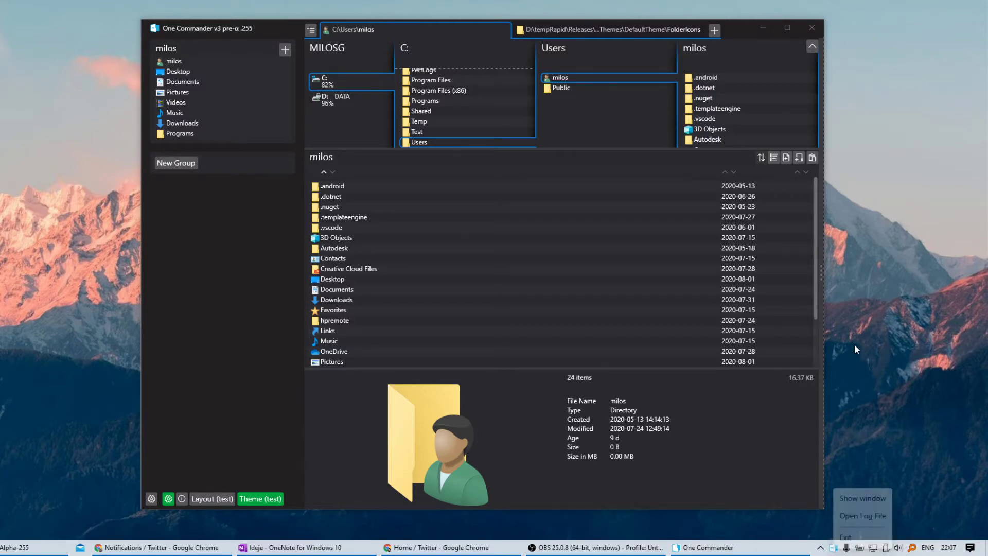
mouse_move(881, 383)
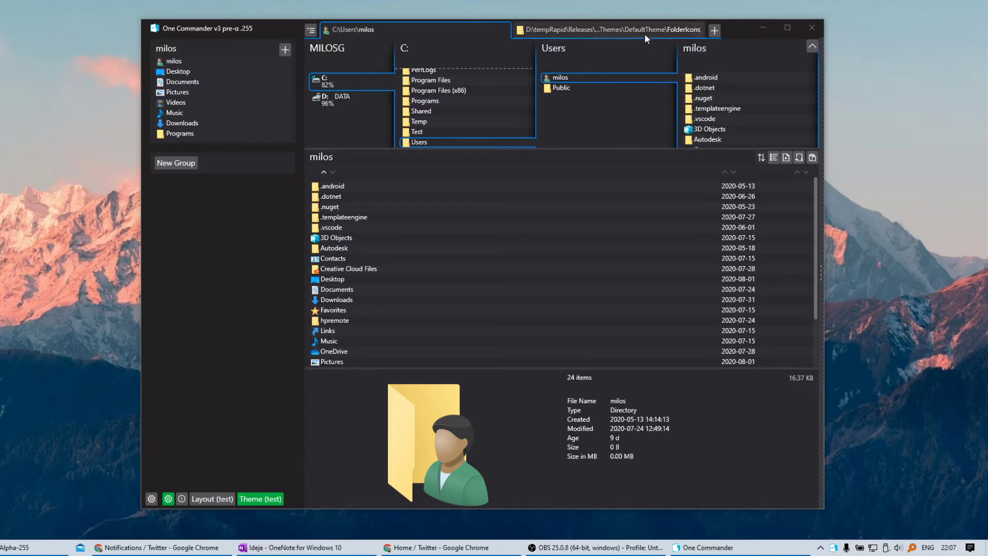
- Browse Themes > DarkAcrylic into DefaultTheme and apply the light default theme
click(614, 29)
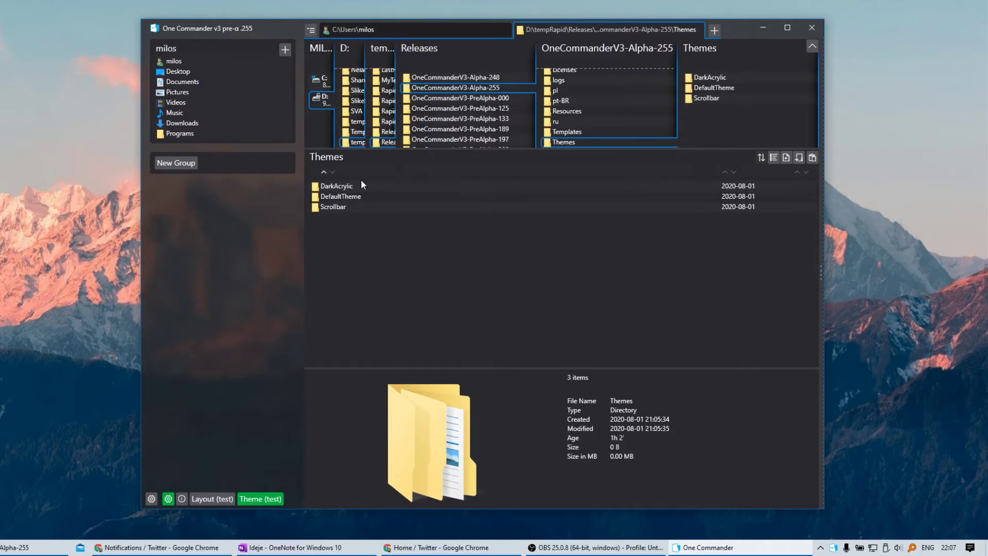
mouse_move(351, 201)
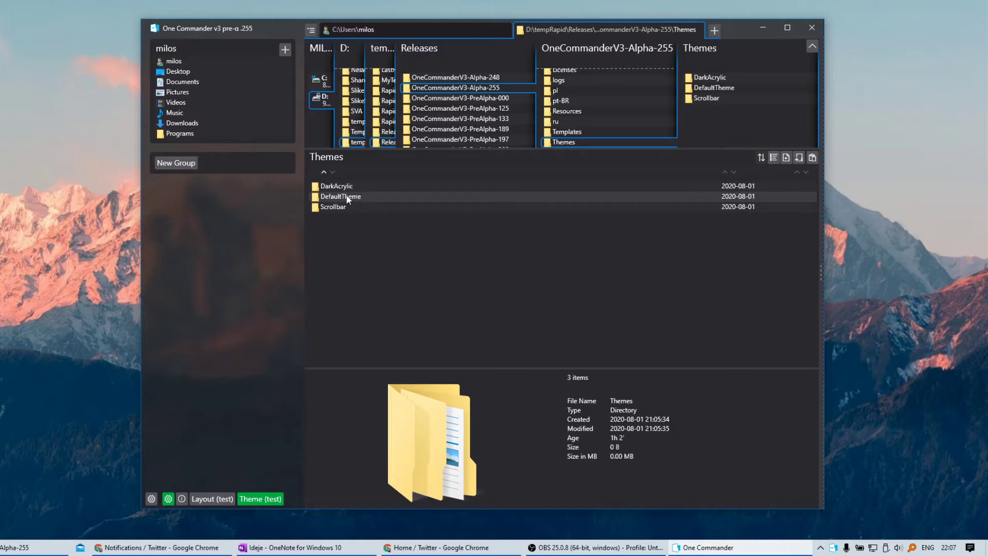
mouse_move(173, 73)
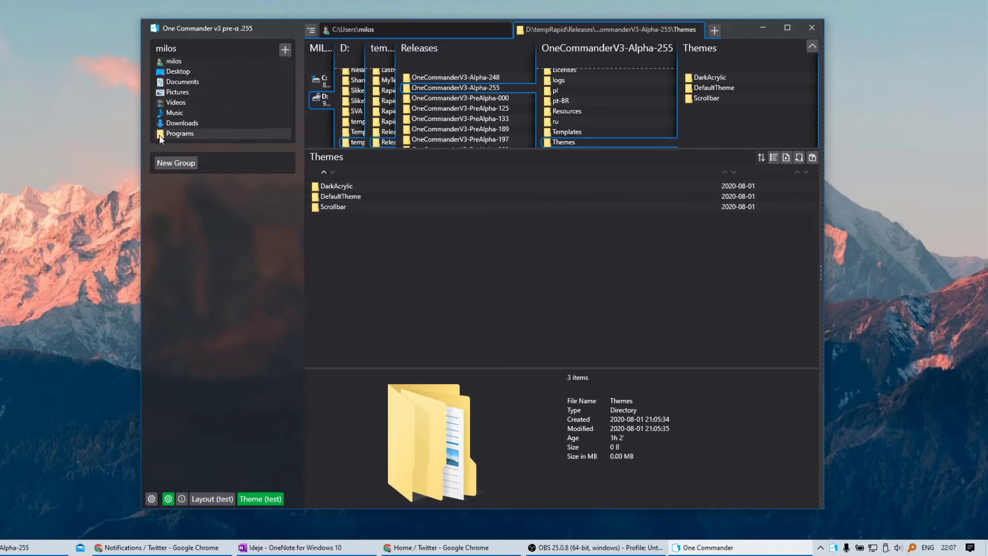
double_click(336, 186)
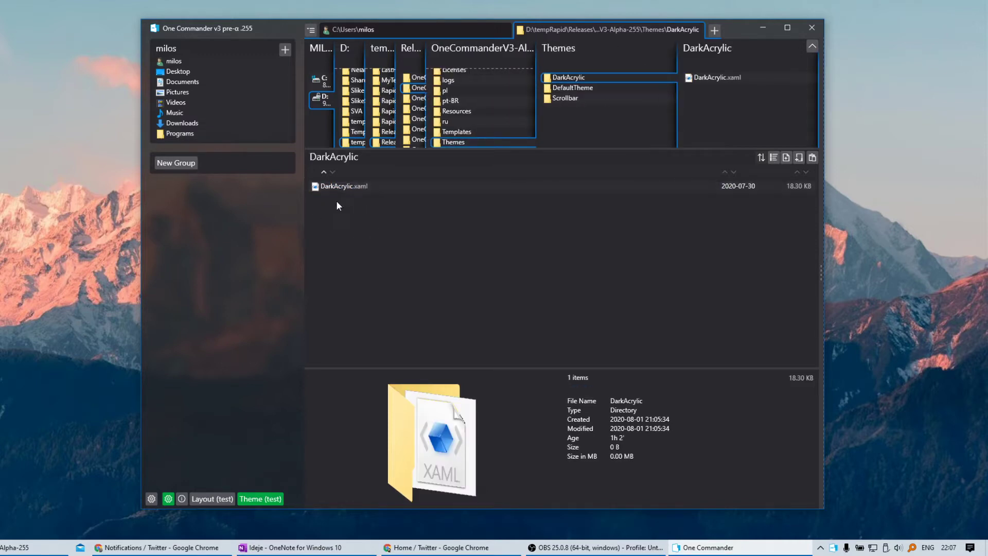
mouse_move(356, 218)
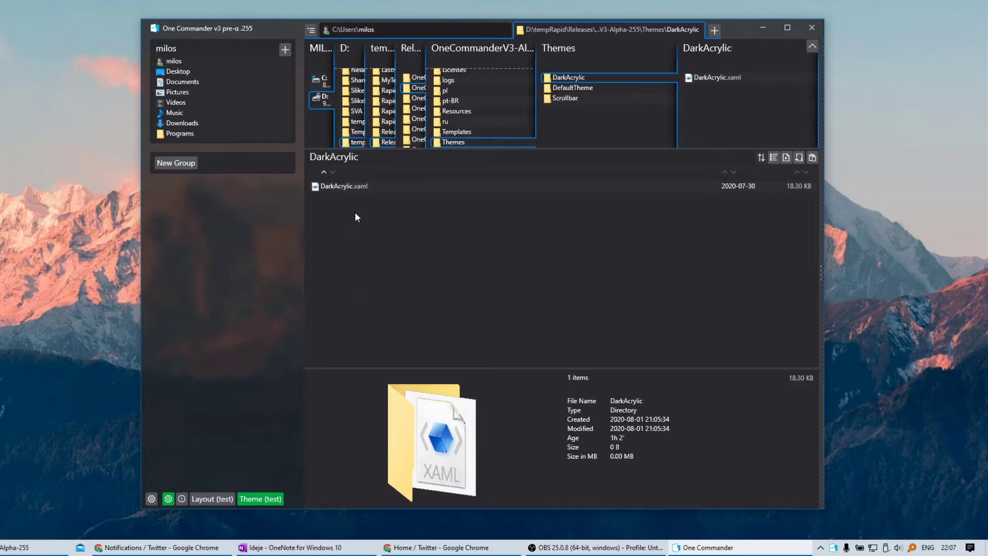
mouse_move(163, 113)
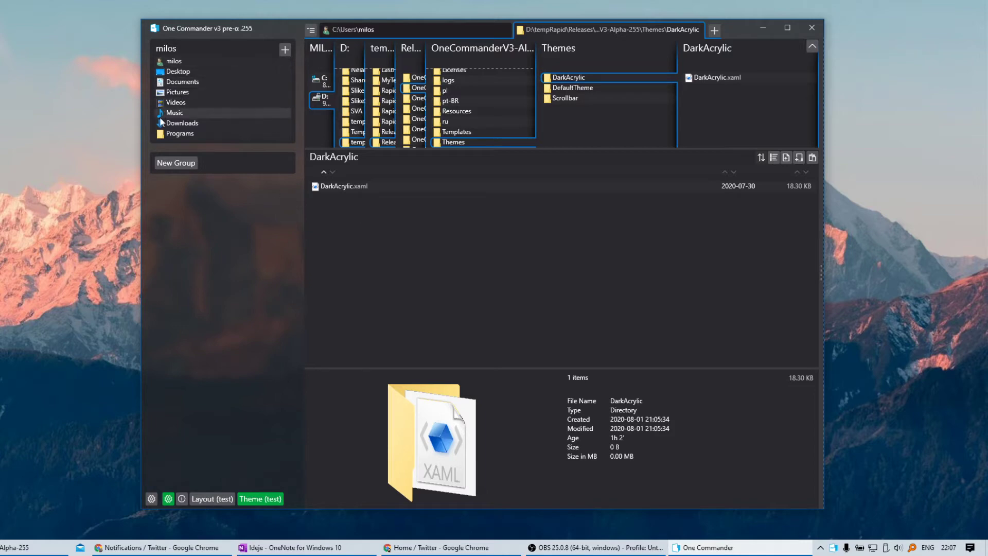
click(572, 87)
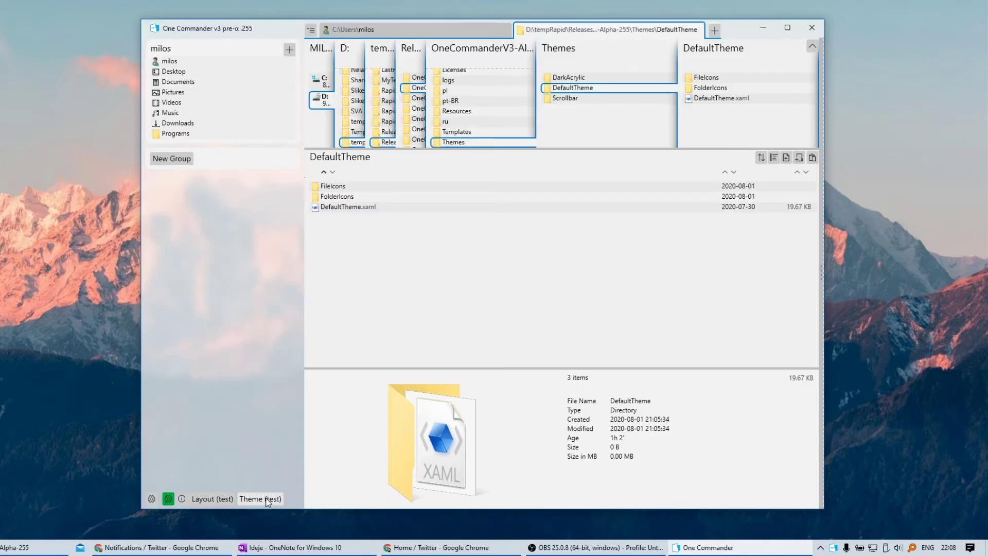
click(260, 498)
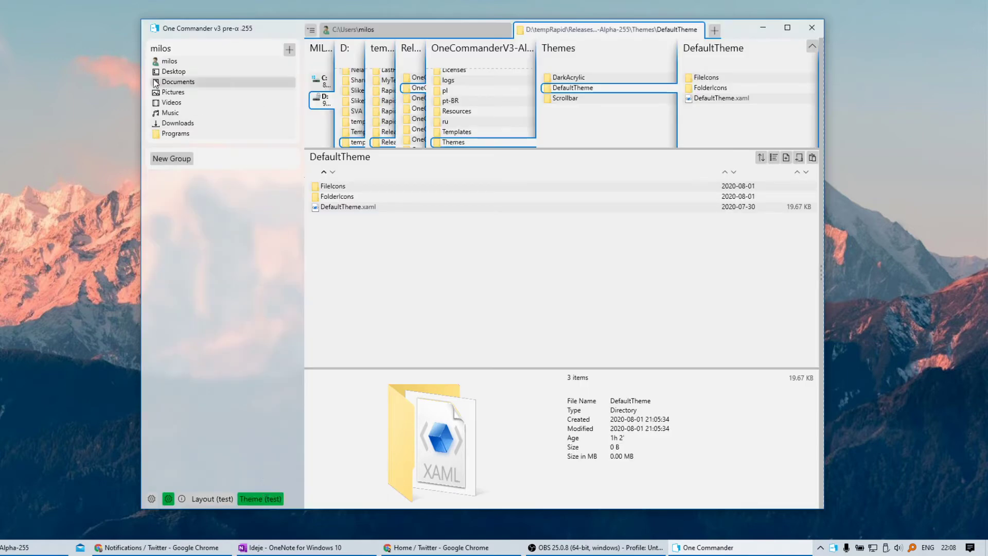
mouse_move(158, 92)
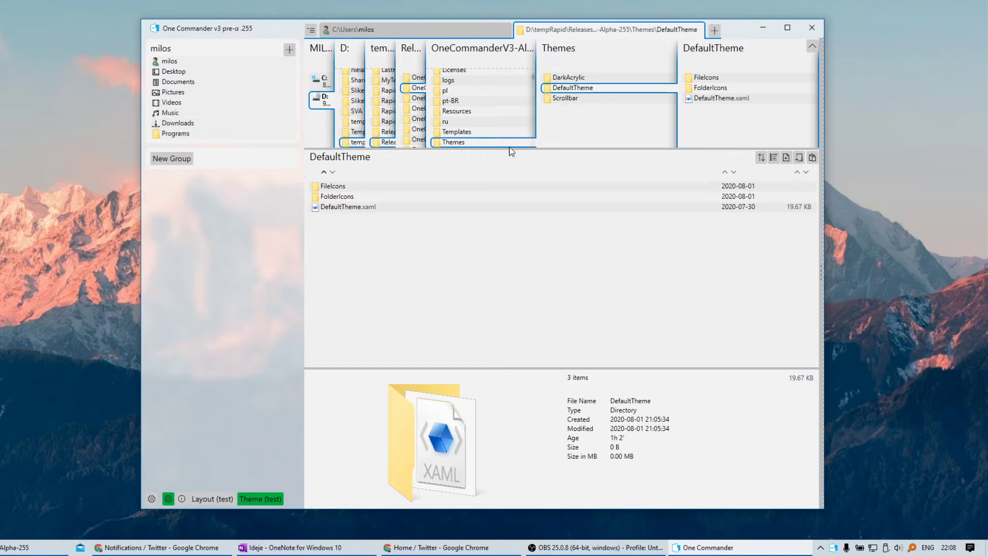
mouse_move(661, 124)
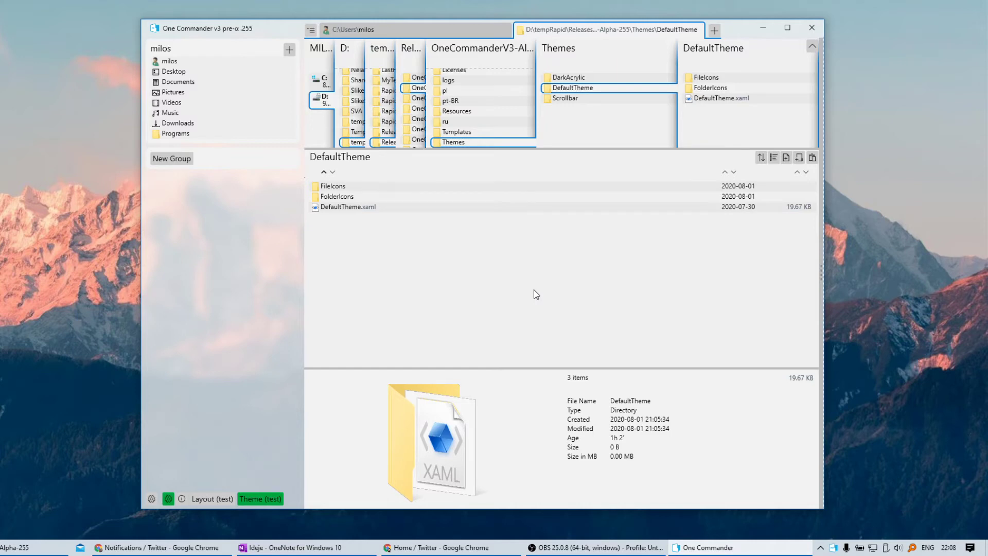
click(167, 498)
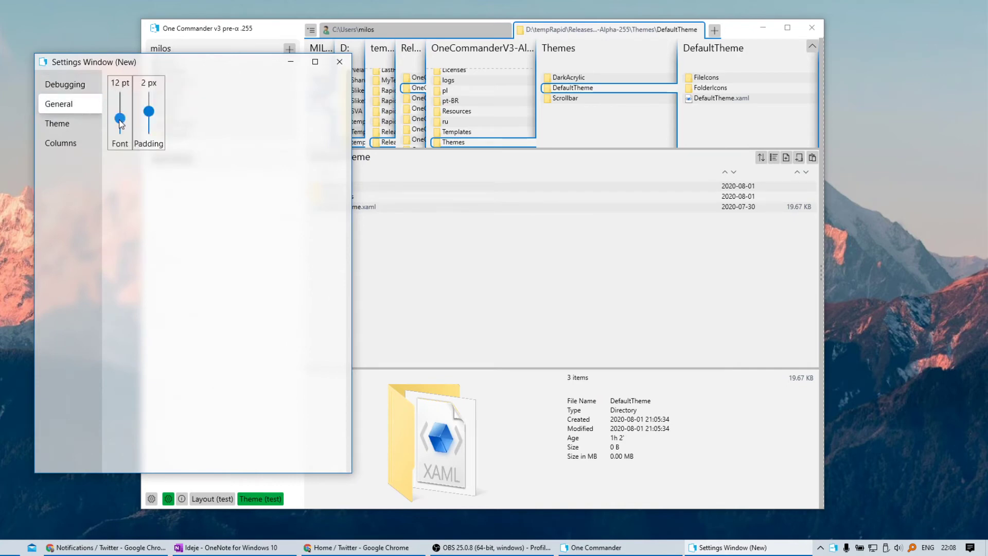
drag(121, 118, 120, 96)
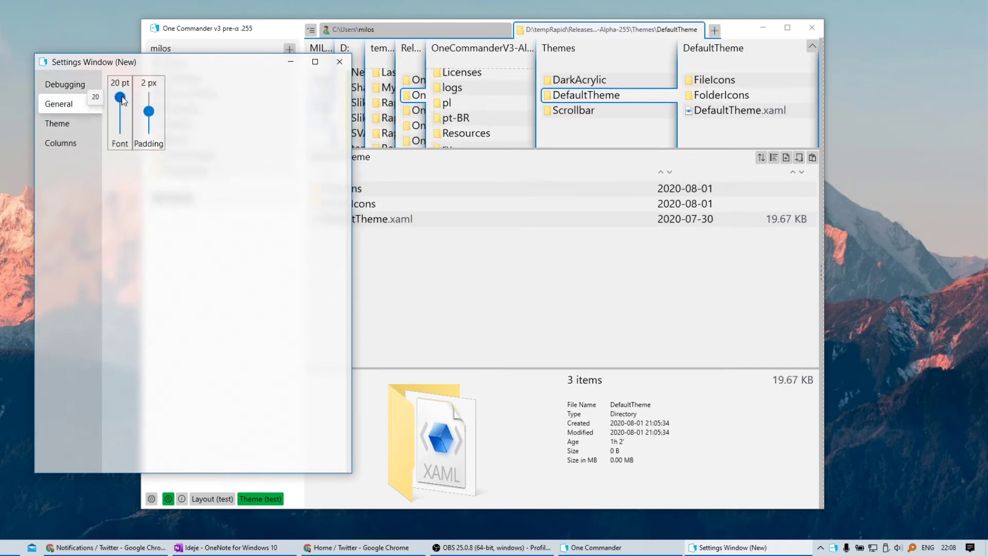
drag(120, 96, 120, 129)
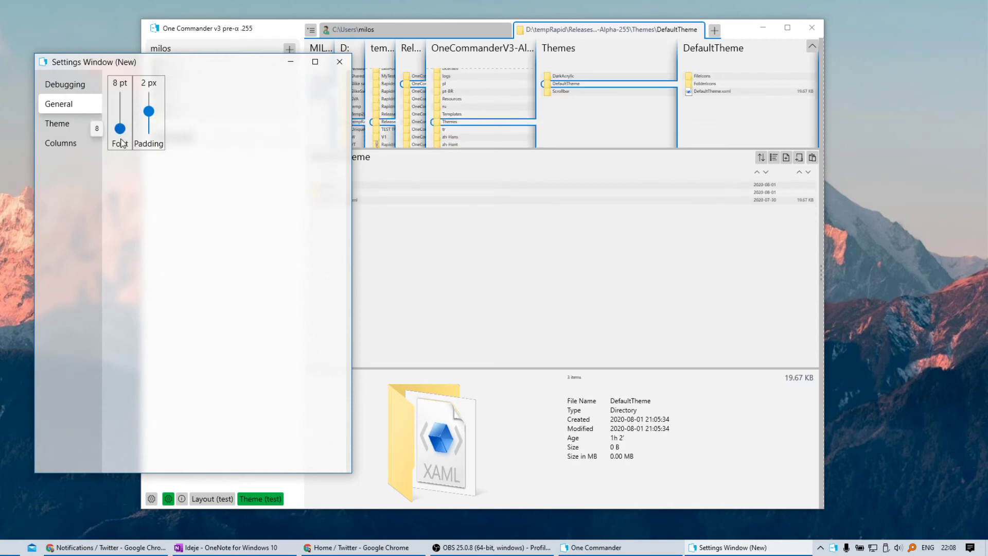
drag(119, 126, 119, 110)
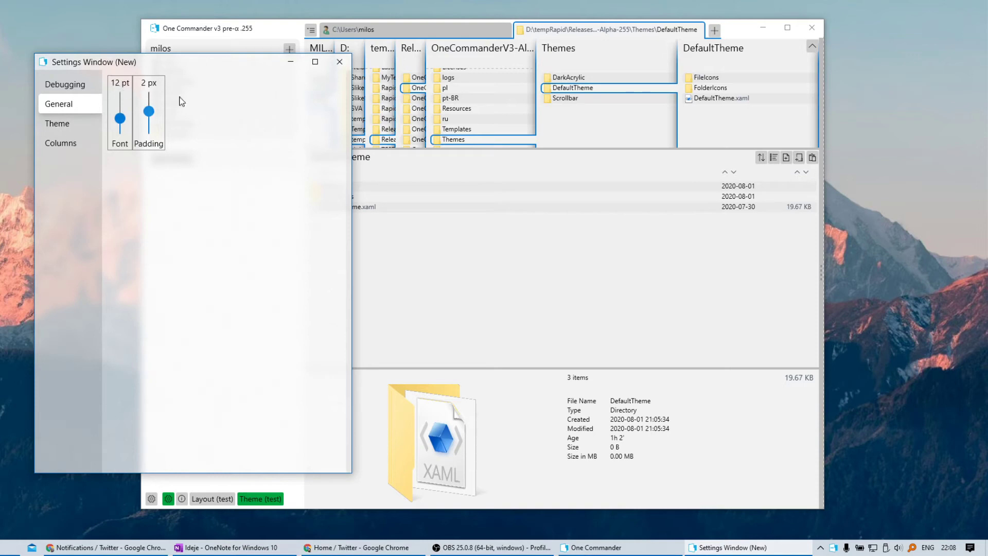
- Drag the Padding slider through 3, 4, 1 and 0 px, ending at -1 px
drag(148, 123, 149, 108)
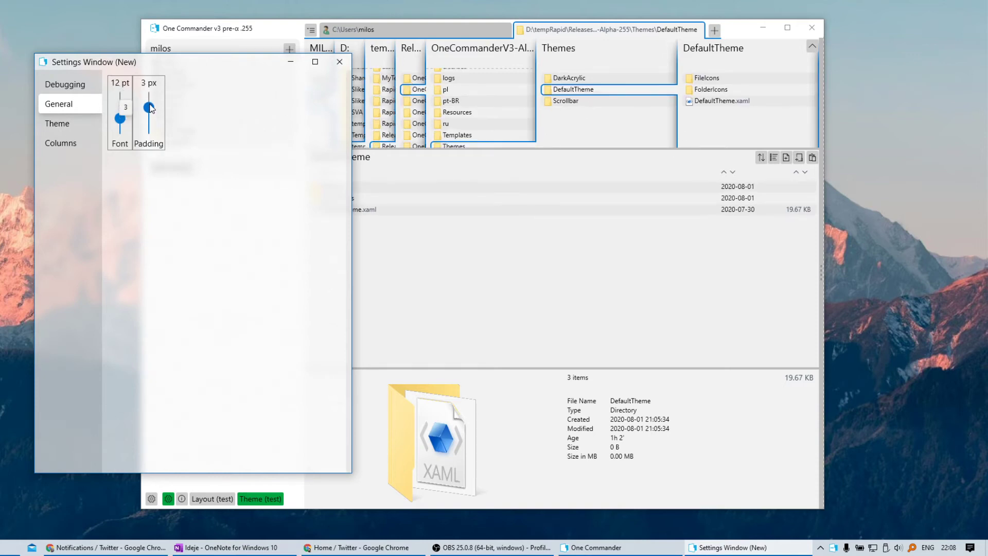
drag(150, 109, 150, 101)
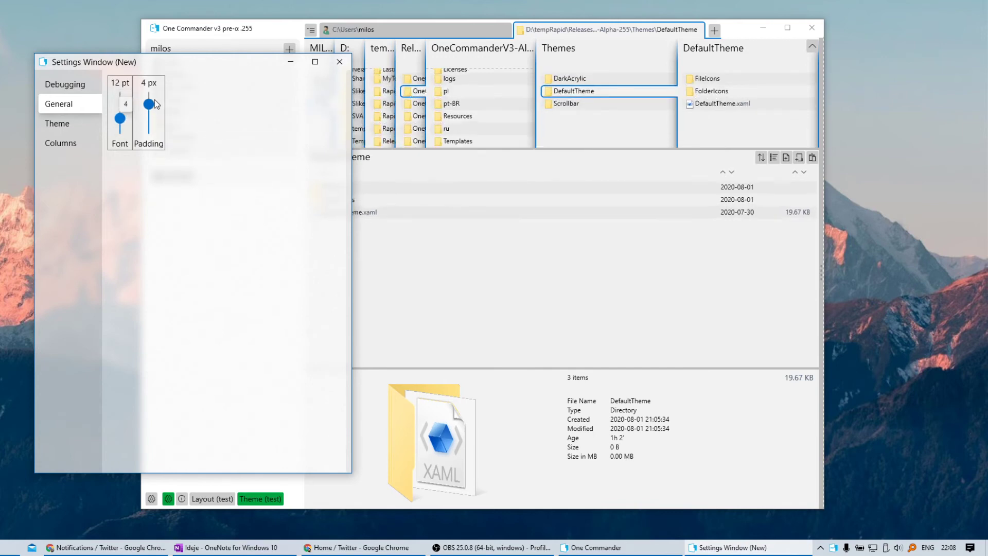
drag(149, 104, 149, 118)
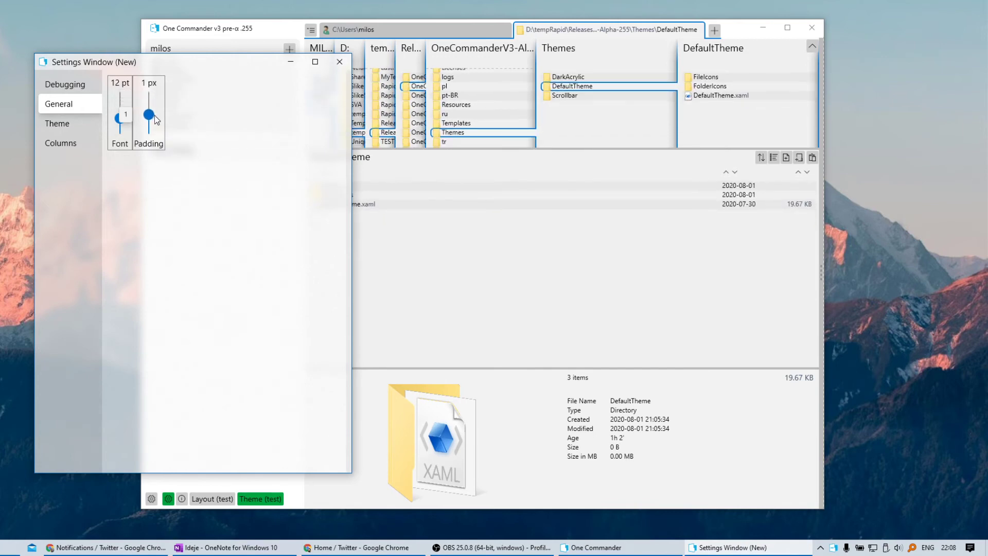
drag(149, 117, 148, 126)
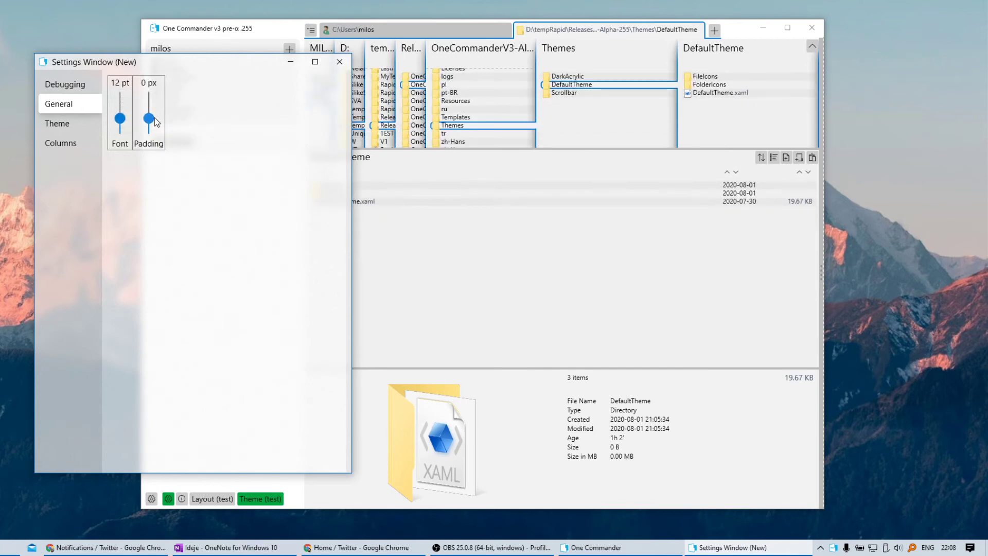
drag(148, 118, 148, 129)
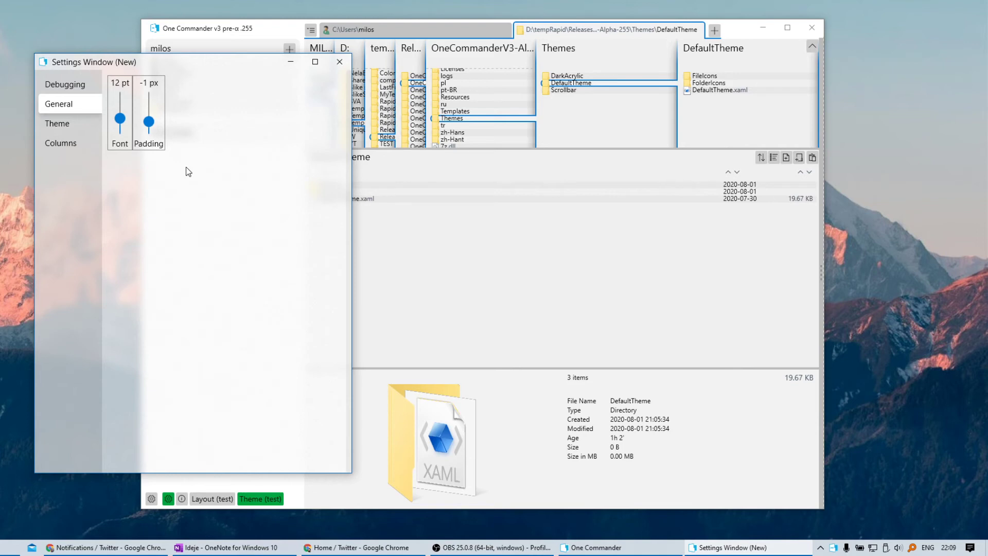
mouse_move(160, 104)
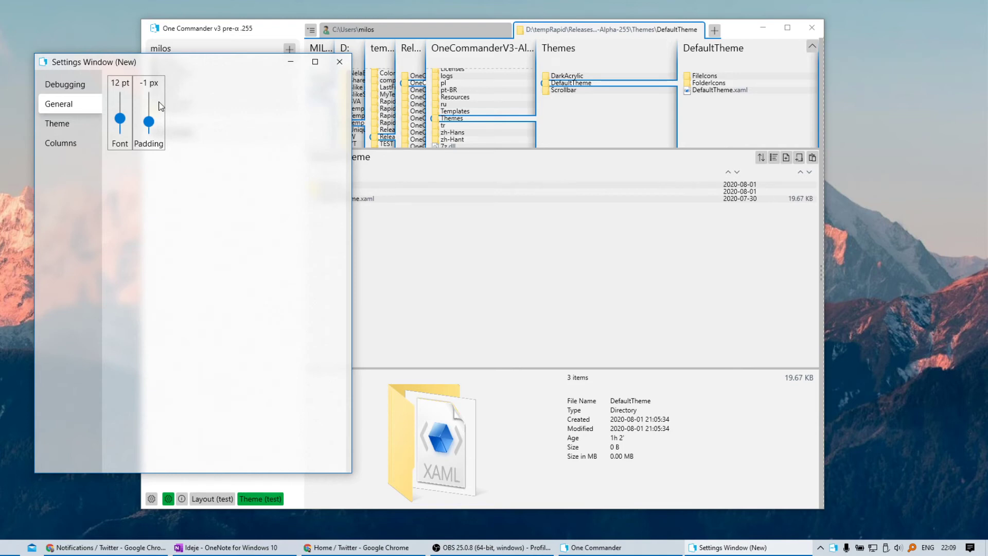
mouse_move(80, 166)
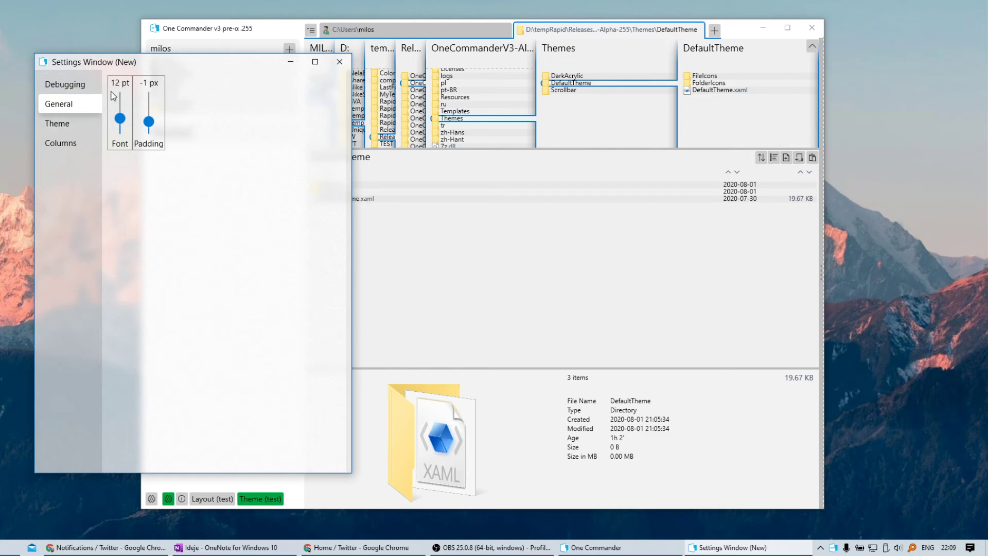
mouse_move(450, 121)
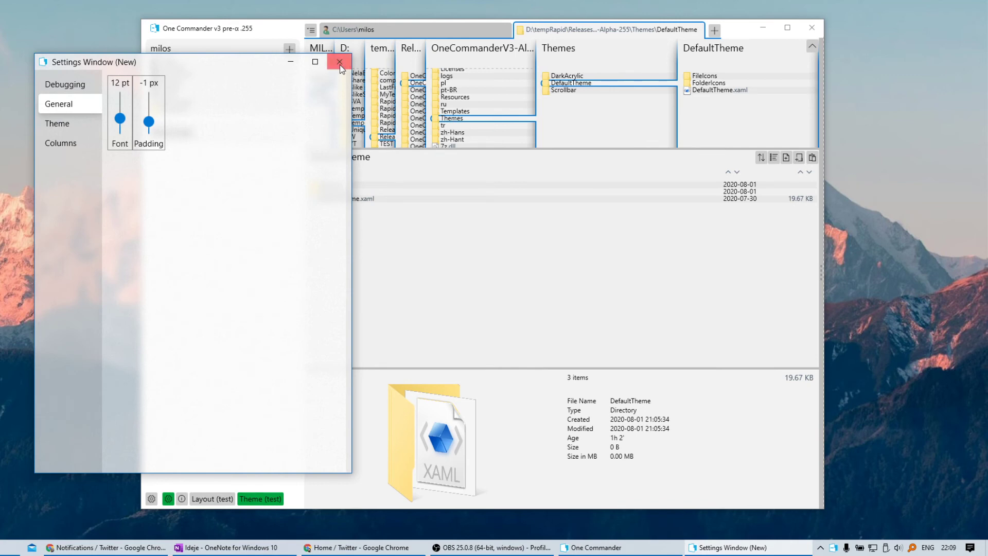
- Close Settings and open DefaultTheme.xaml with Edit with Notepad++
click(337, 61)
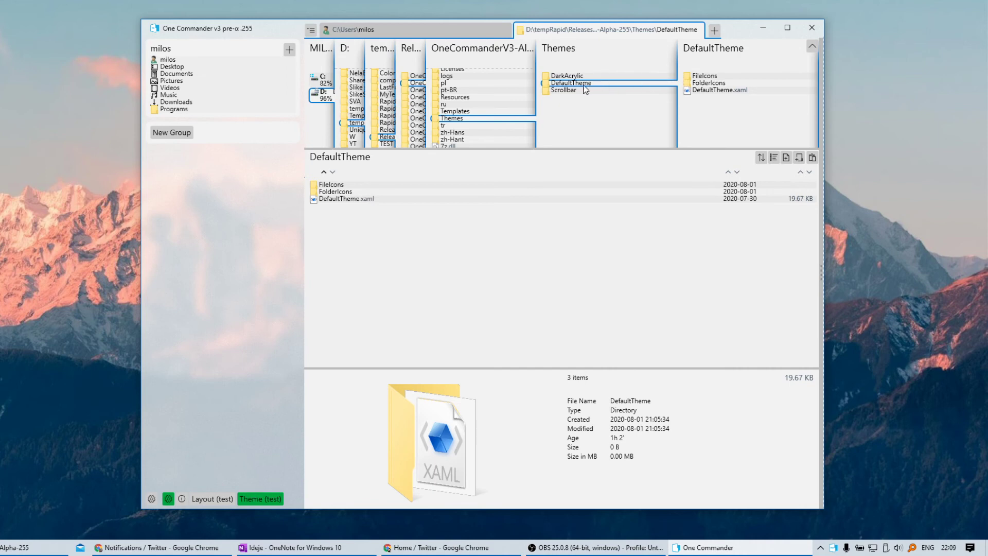
mouse_move(591, 89)
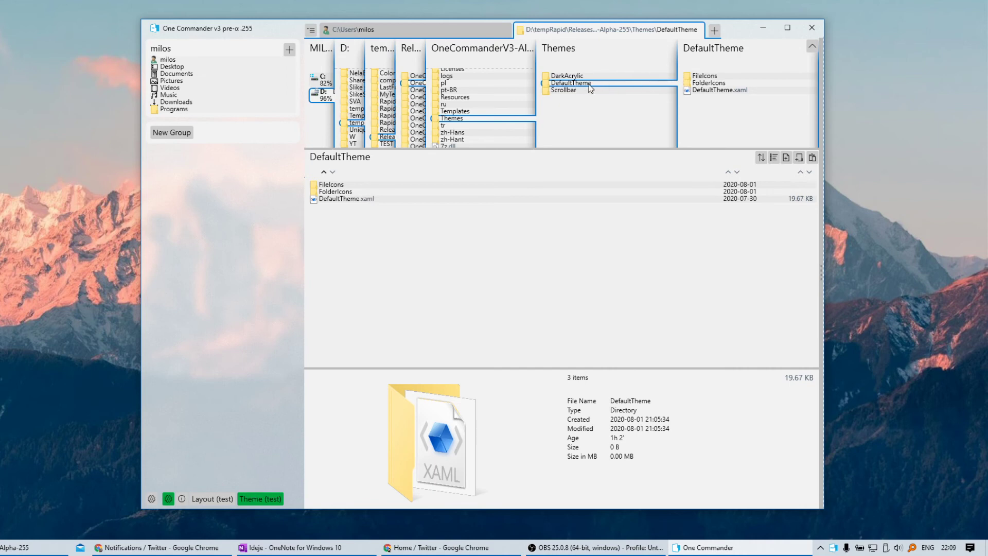
click(348, 198)
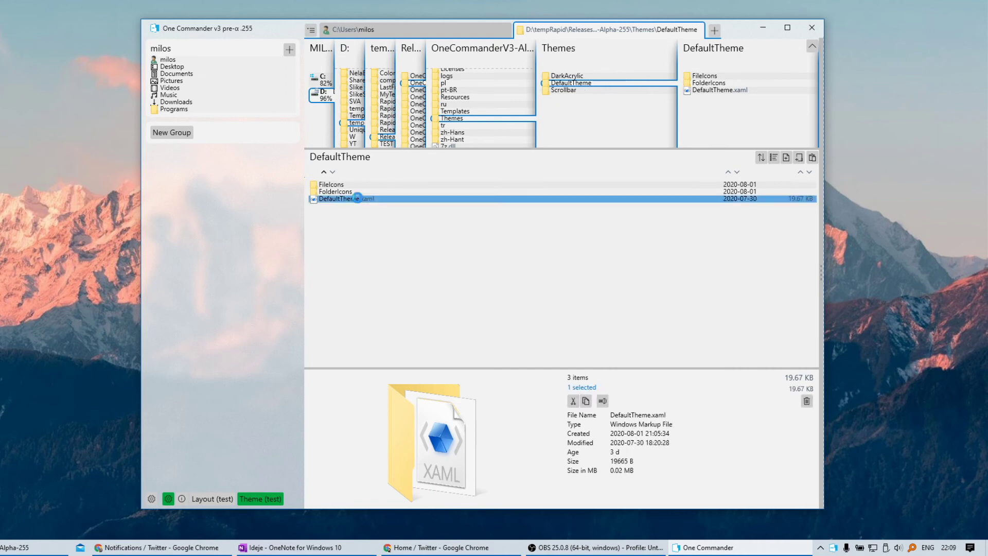
right_click(341, 198)
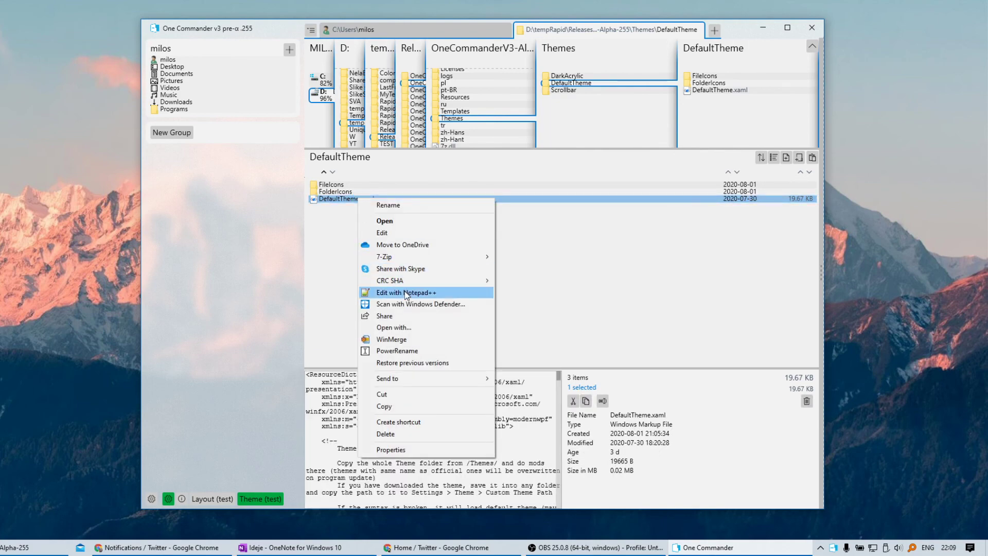
click(406, 292)
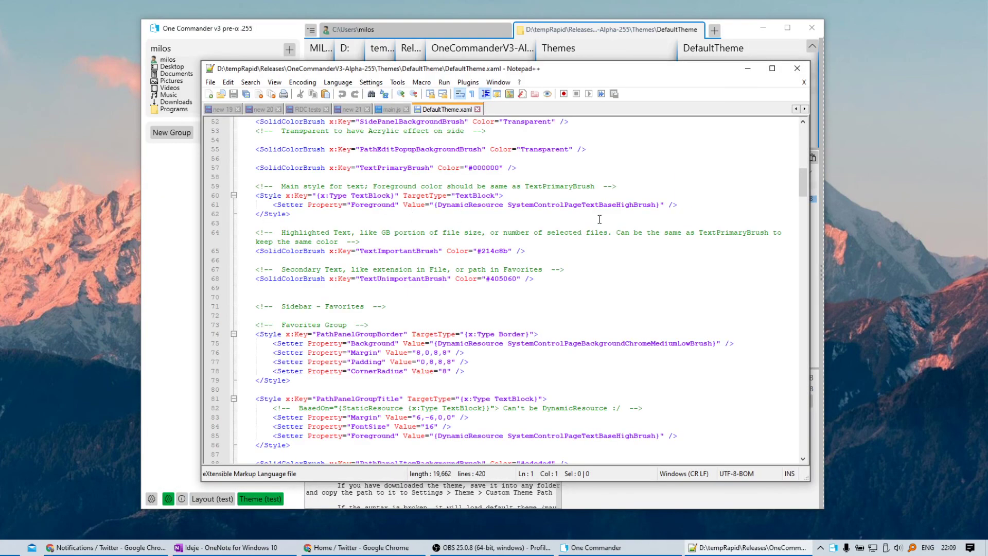
- Scroll DefaultTheme.xaml down to the FilesPanelEdgeBorder and FilesPanelEdgeTopBorder styles
scroll(down, 3)
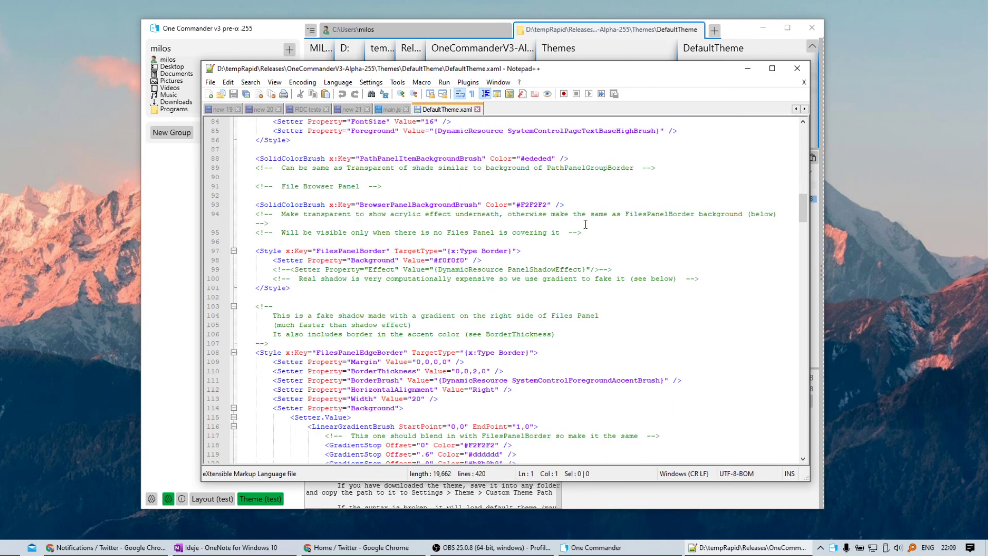
scroll(down, 3)
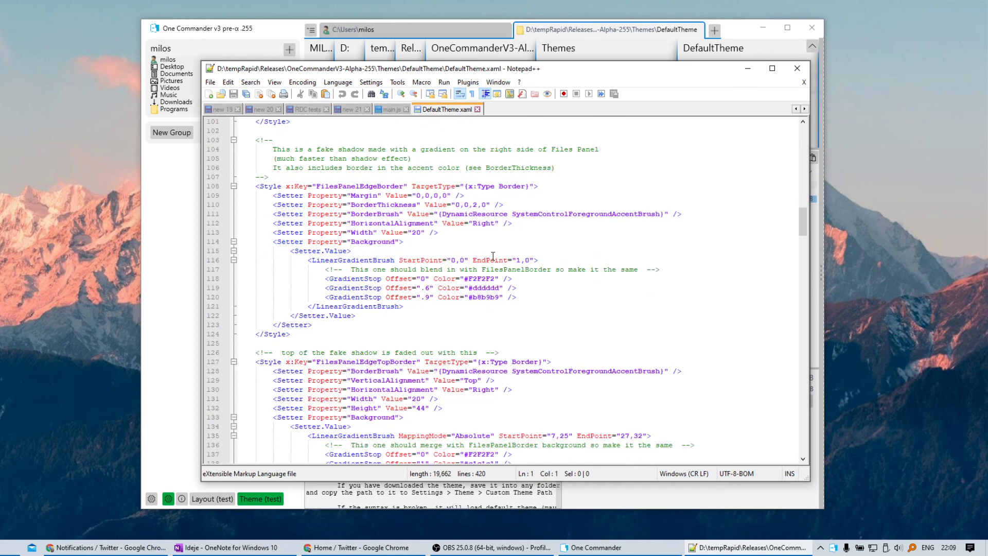